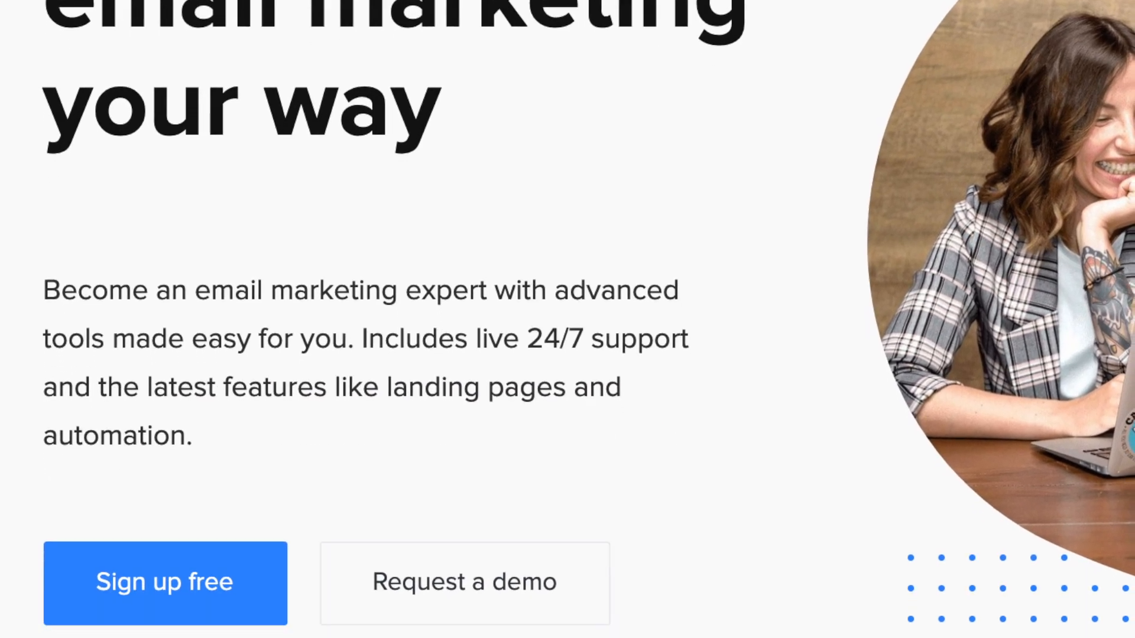
- Review the dashboard panels: 4 active subscribers, free 1-1,000 plan, growth, automation and 2 forms
{"action": "scroll", "scroll_direction": "down", "scroll_amount": 3}
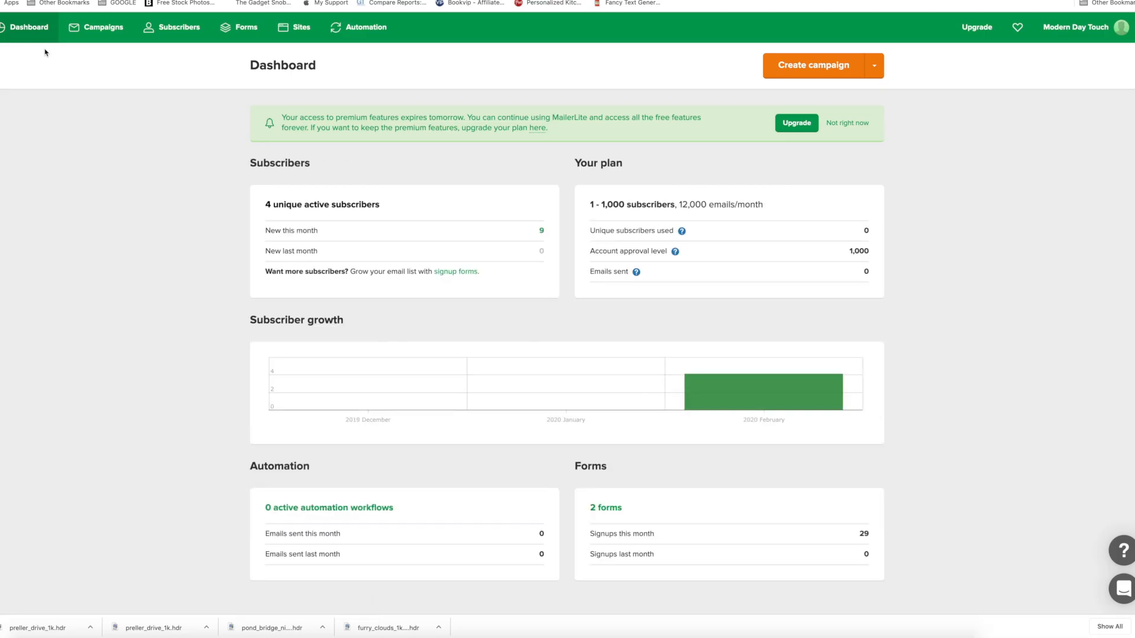
{"action": "scroll", "scroll_direction": "down", "scroll_amount": 3}
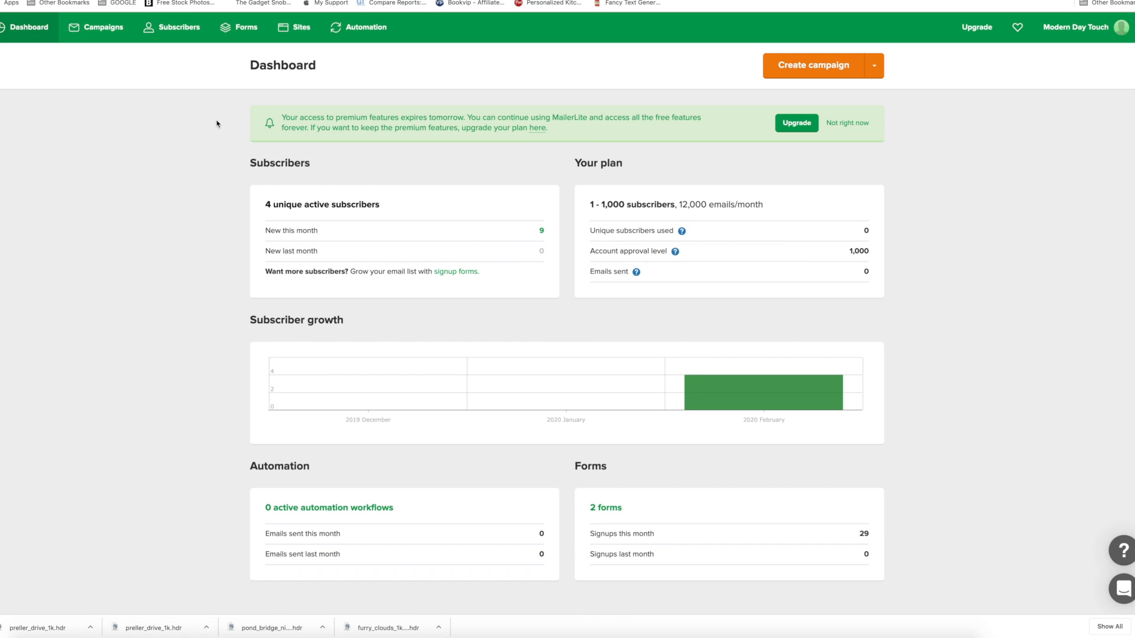
{"action": "left_click", "coordinate": [796, 123]}
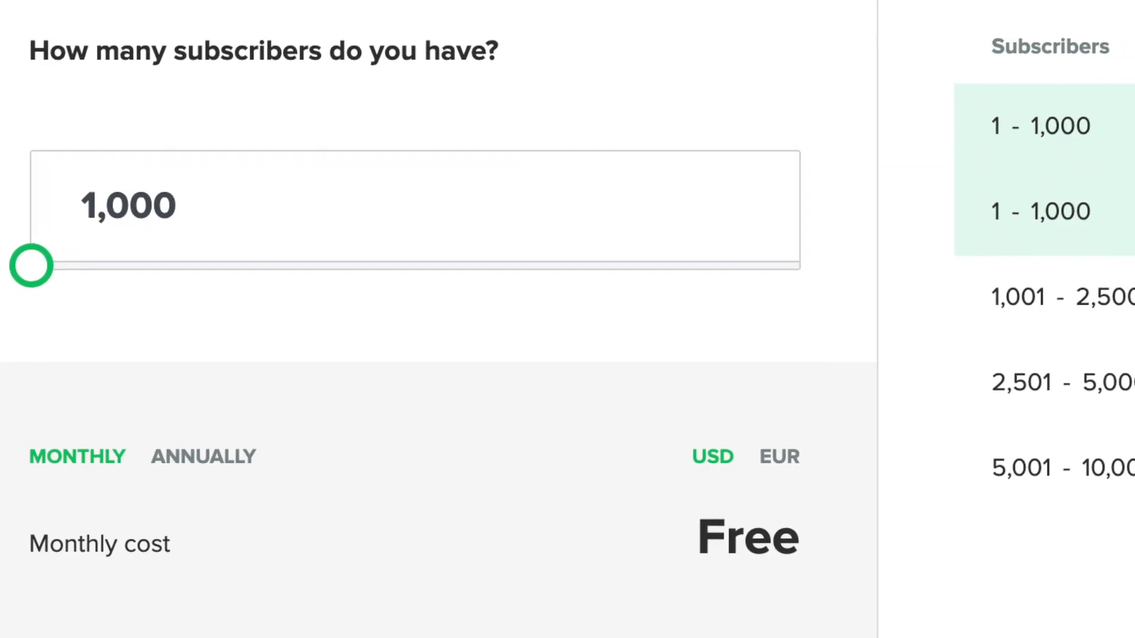
{"action": "scroll", "scroll_direction": "right", "scroll_amount": 3}
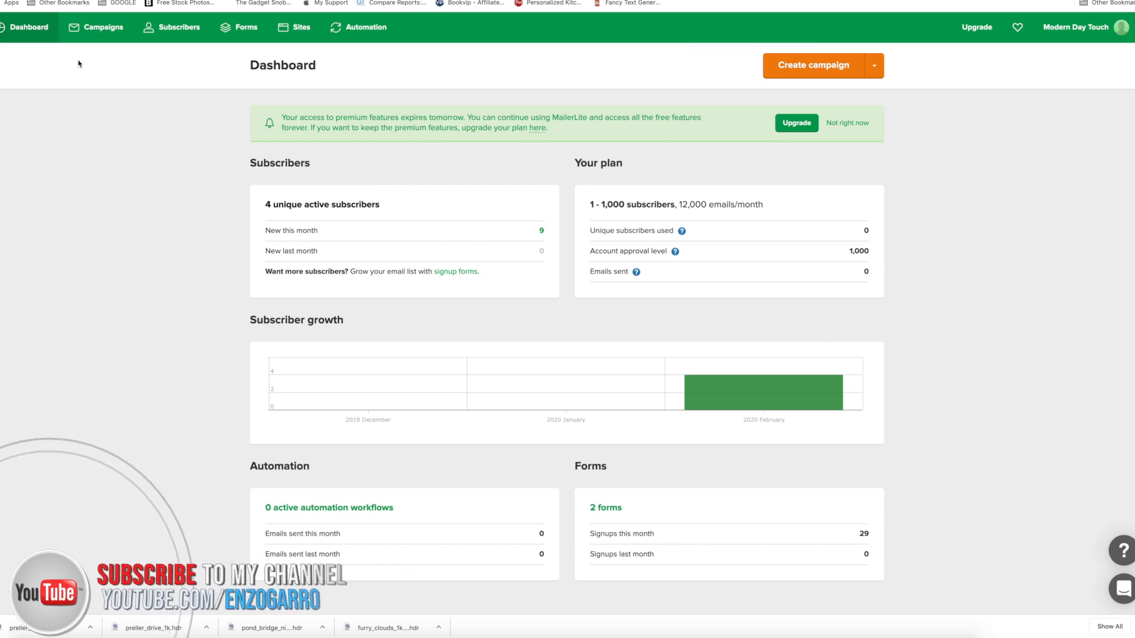
- Visit Campaigns (none sent), the 4-subscriber list, then Forms with the paused 'Before you go' pop-up
{"action": "left_click", "coordinate": [104, 28]}
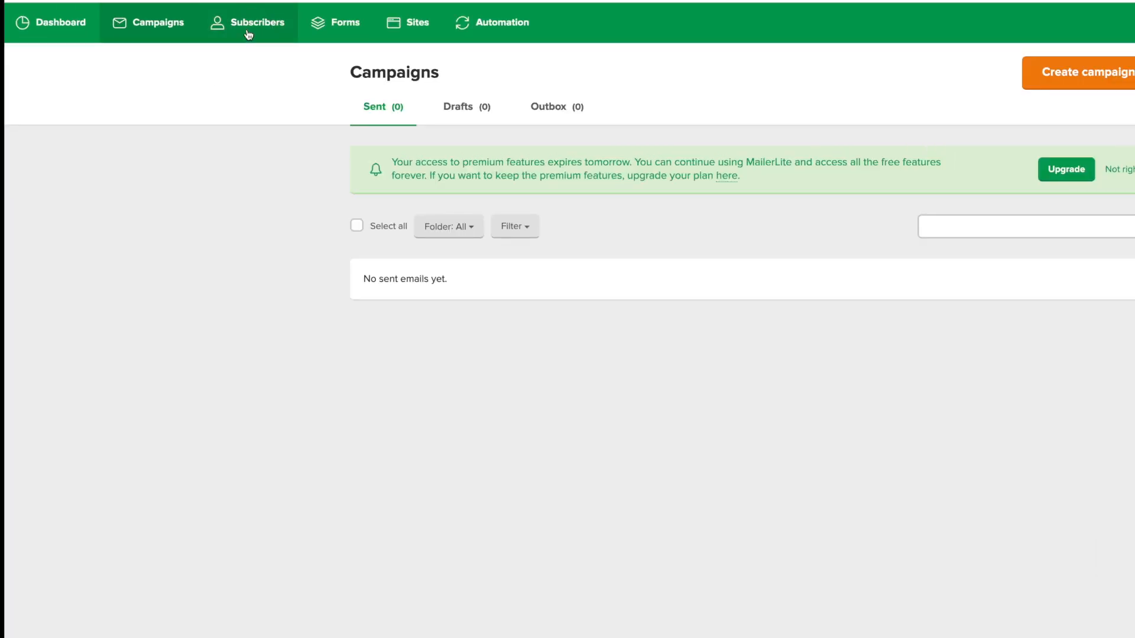
{"action": "left_click", "coordinate": [248, 23]}
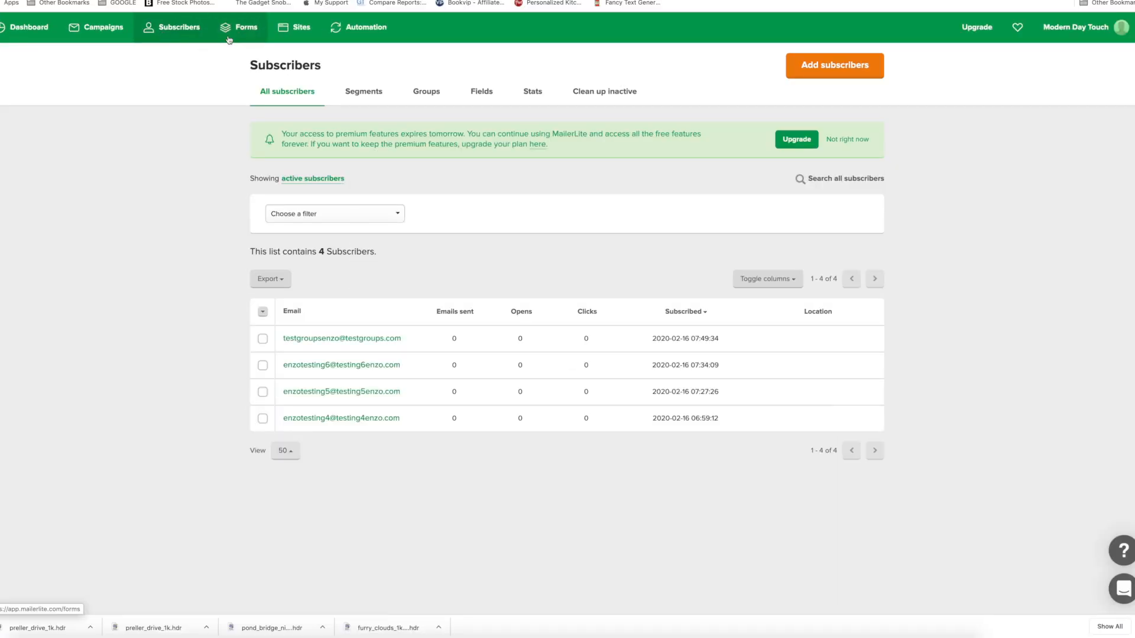
{"action": "left_click", "coordinate": [246, 27]}
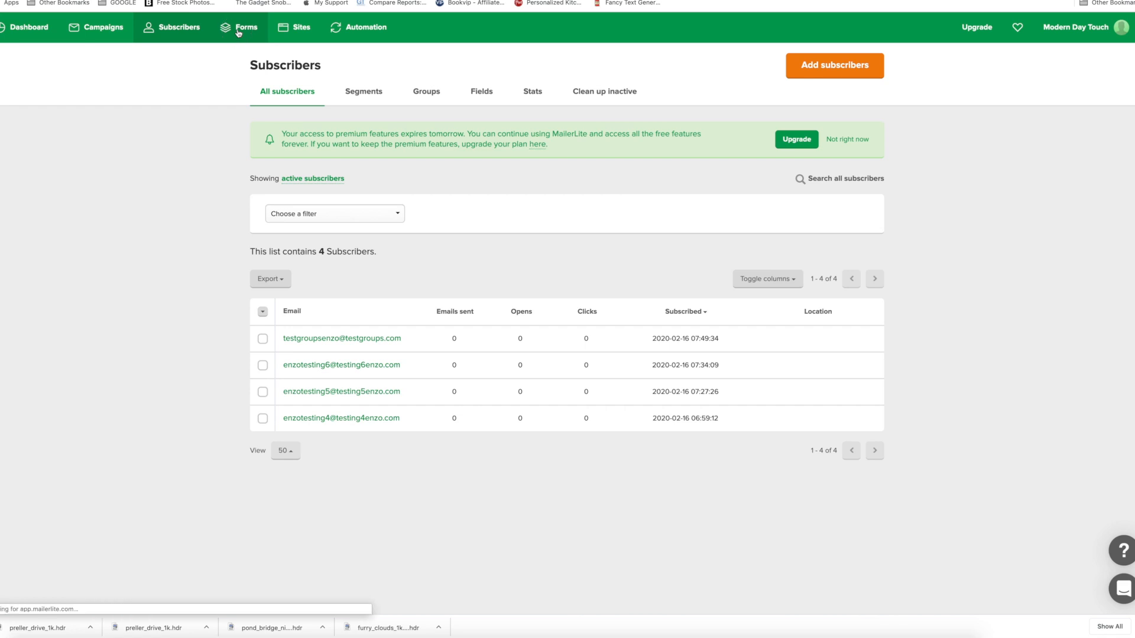
{"action": "left_click", "coordinate": [246, 28]}
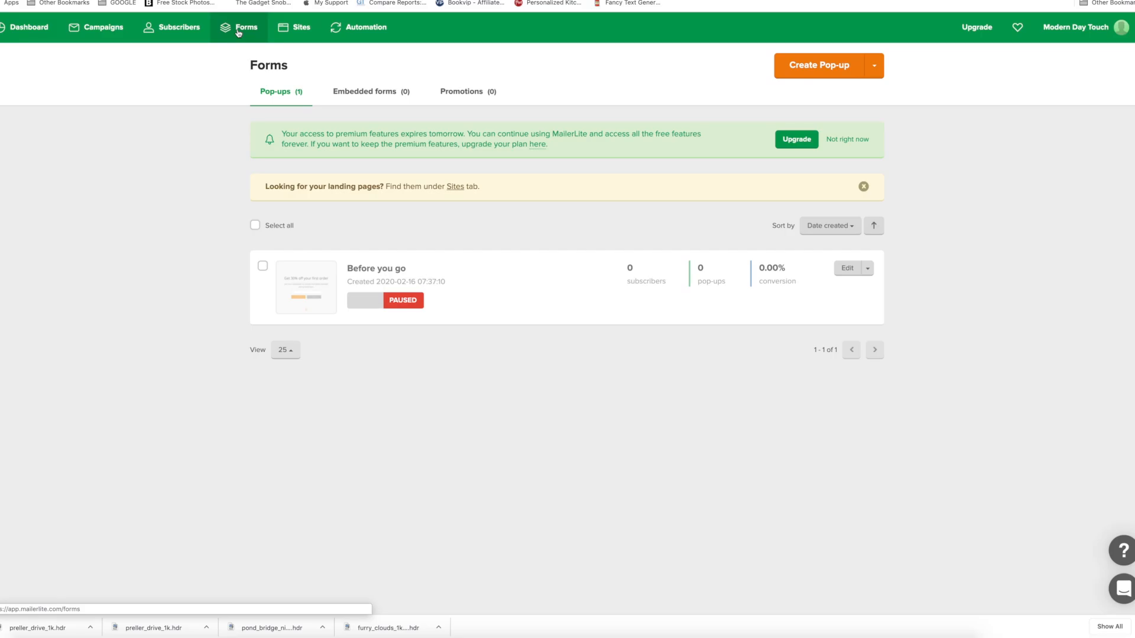
- View the empty Automation workflows page, then switch to the Sites landing pages list
{"action": "left_click", "coordinate": [365, 27]}
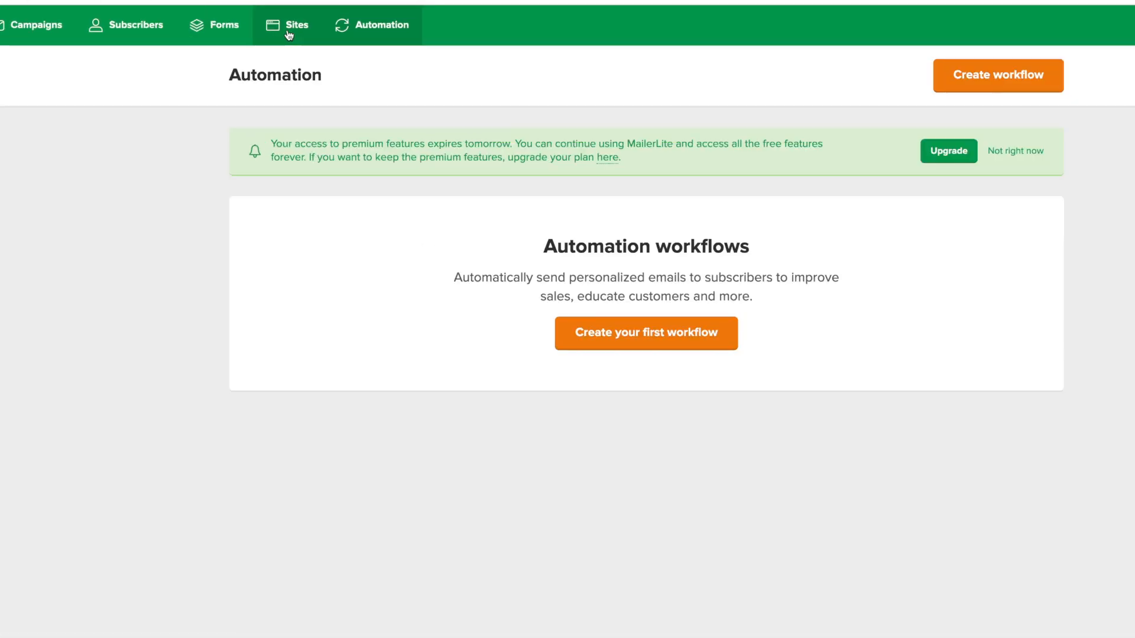
{"action": "left_click", "coordinate": [295, 25]}
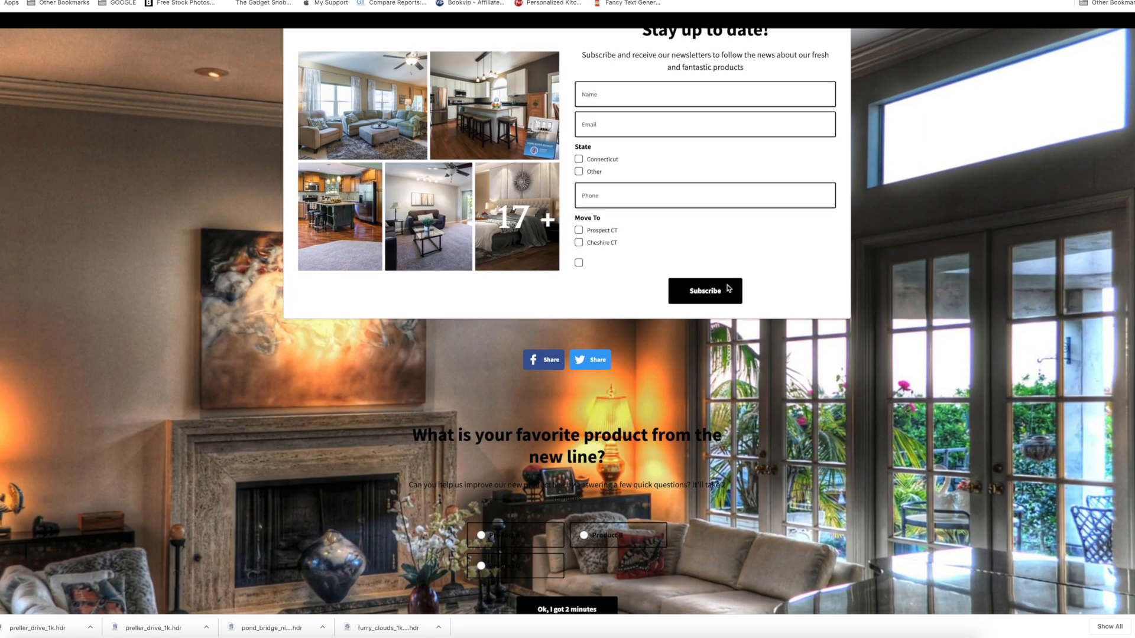
- Browse the 'Get a FREE Homes List' page: sign-up form, product survey and footer subscribe bar
{"action": "scroll", "scroll_direction": "down", "scroll_amount": 3}
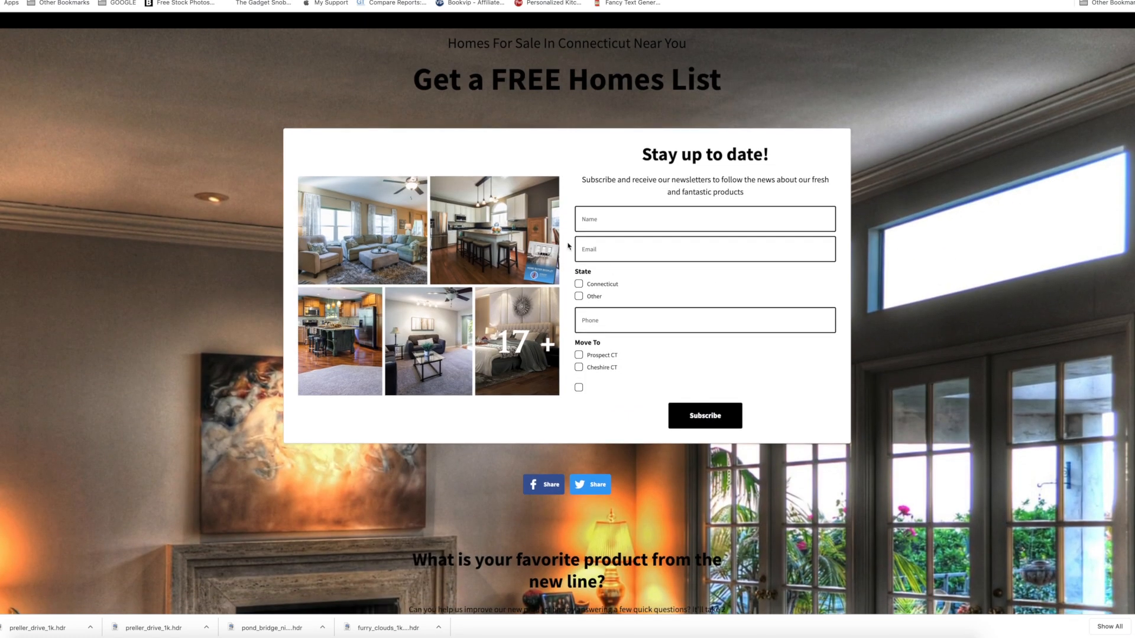
{"action": "left_click", "coordinate": [704, 221]}
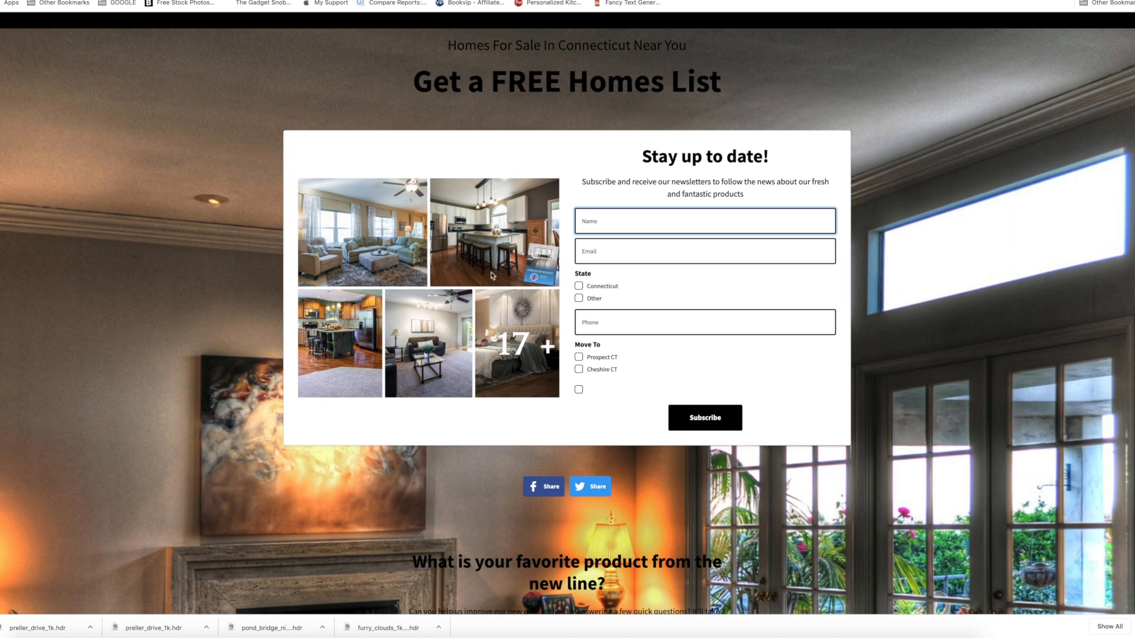
{"action": "mouse_move", "coordinate": [528, 291]}
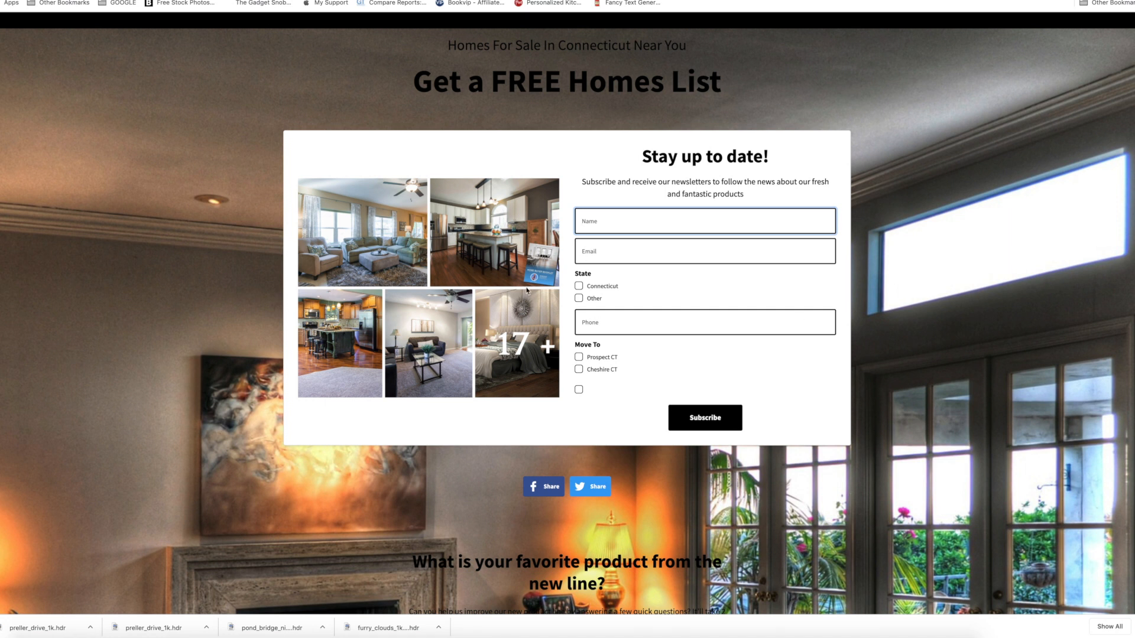
{"action": "scroll", "scroll_direction": "down", "scroll_amount": 3}
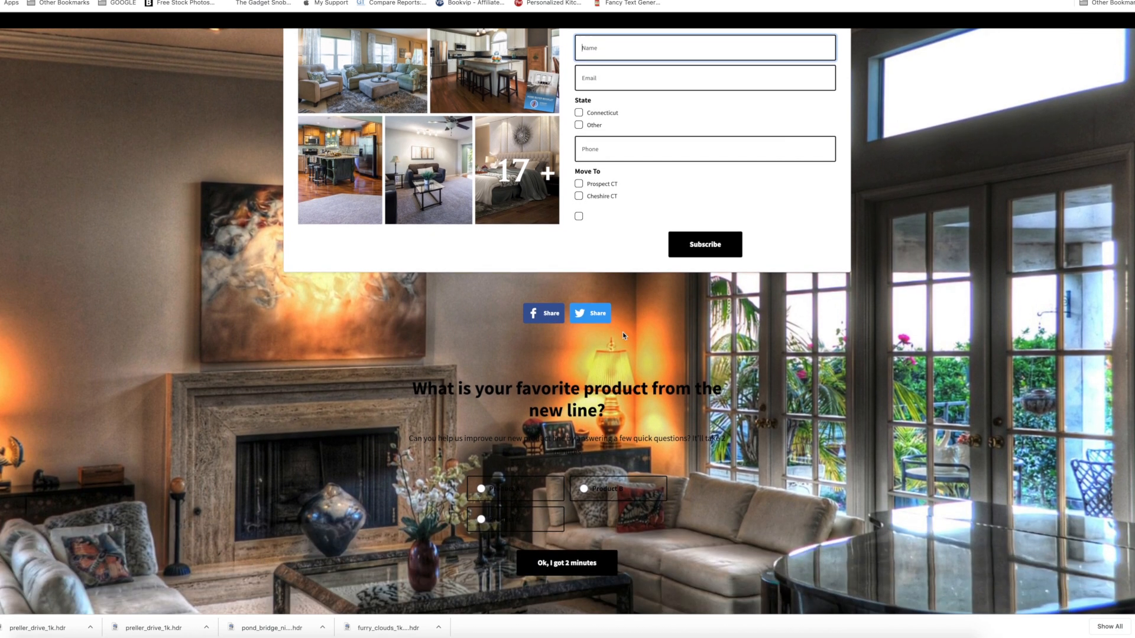
{"action": "scroll", "scroll_direction": "down", "scroll_amount": 3}
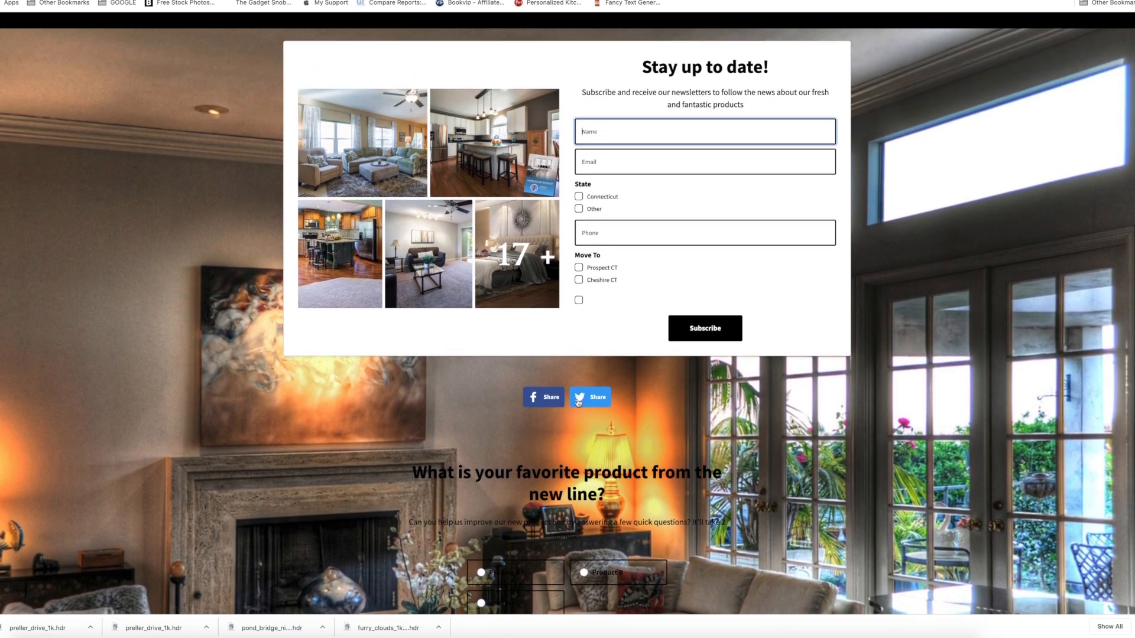
{"action": "scroll", "scroll_direction": "down", "scroll_amount": 3}
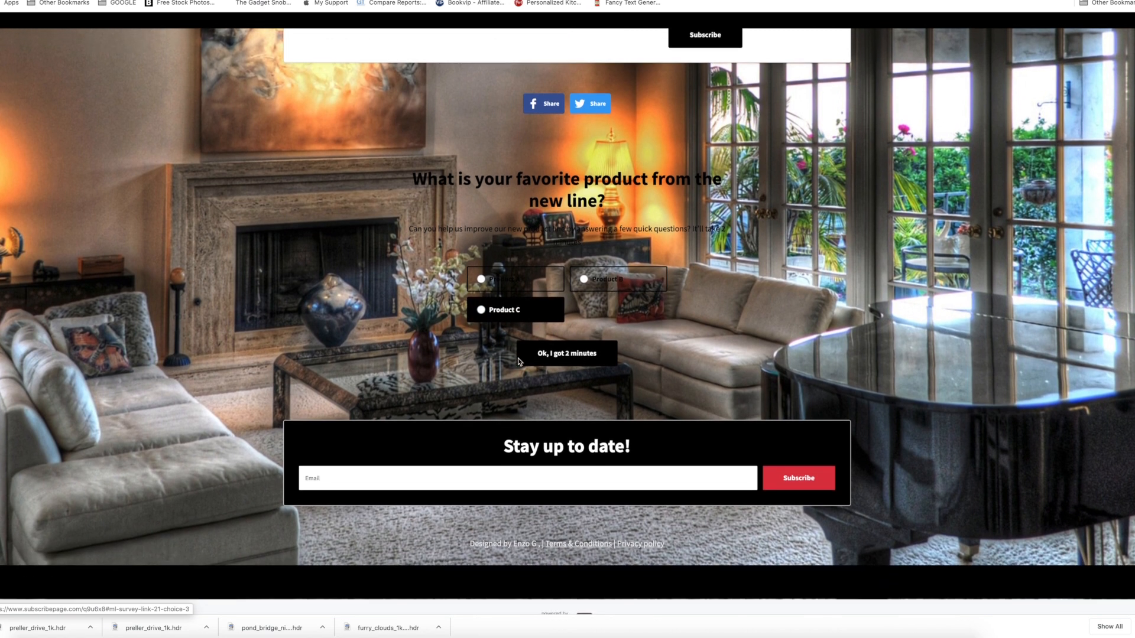
{"action": "scroll", "scroll_direction": "down", "scroll_amount": 3}
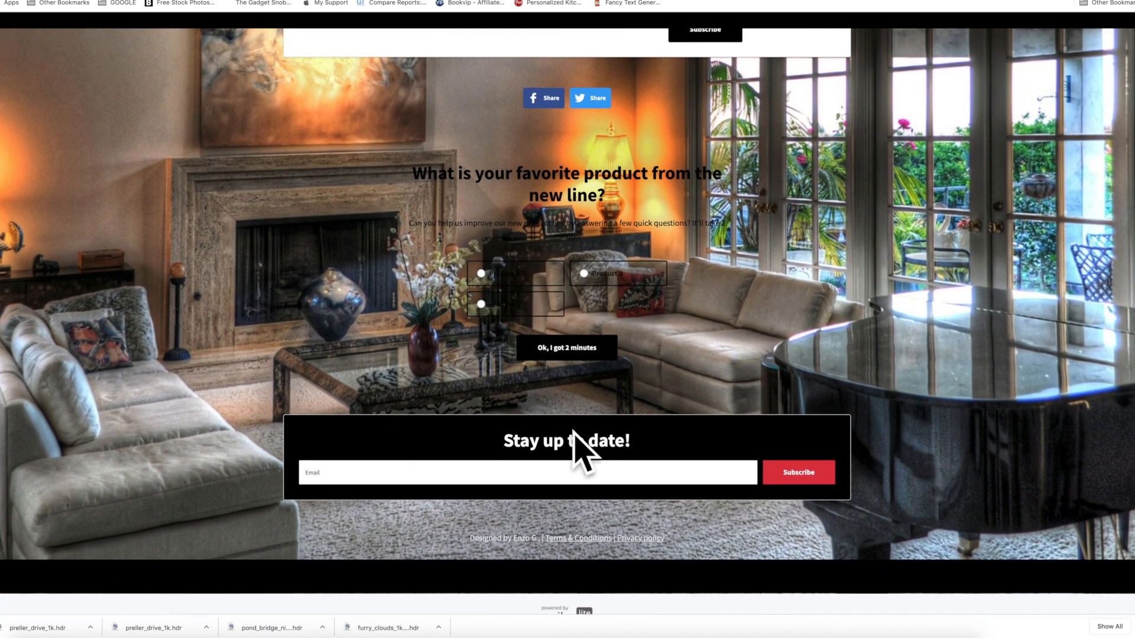
{"action": "scroll", "scroll_direction": "down", "scroll_amount": 3}
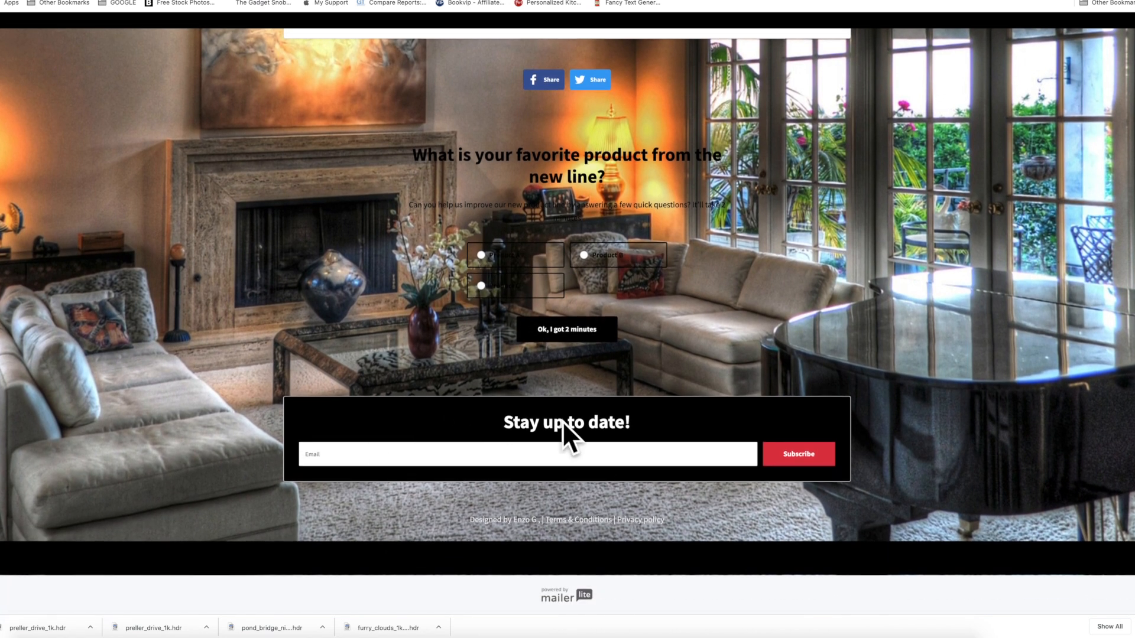
{"action": "mouse_move", "coordinate": [573, 310]}
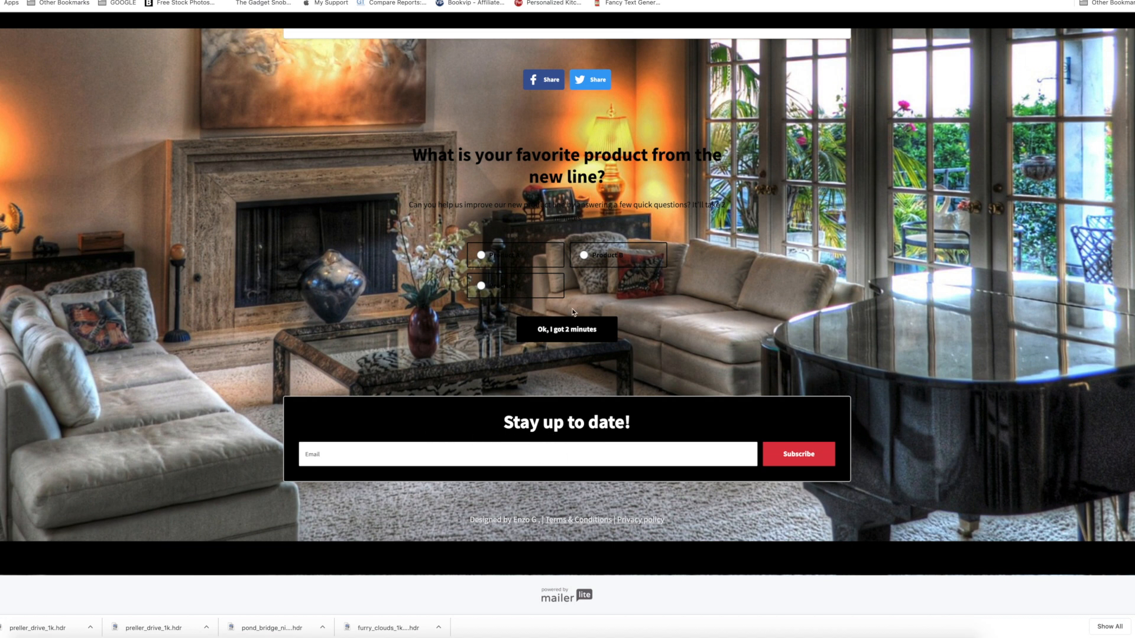
- Return to Sites, where Landing page 1 shows 9 subscribers, 50 views and 18% conversion
{"action": "left_click", "coordinate": [294, 27]}
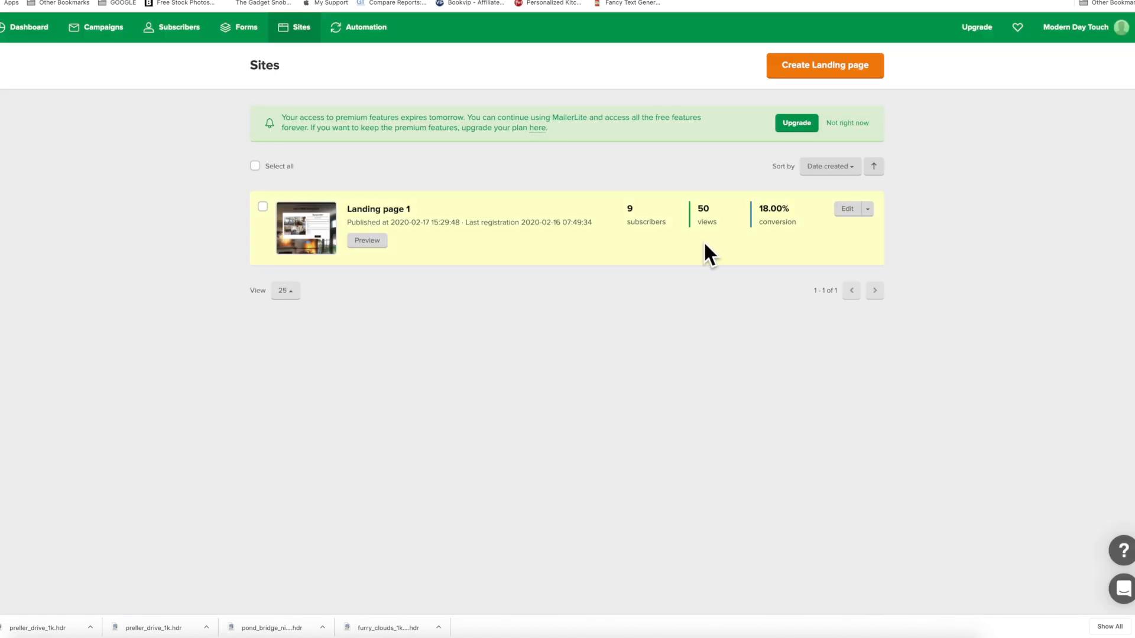
{"action": "mouse_move", "coordinate": [524, 297]}
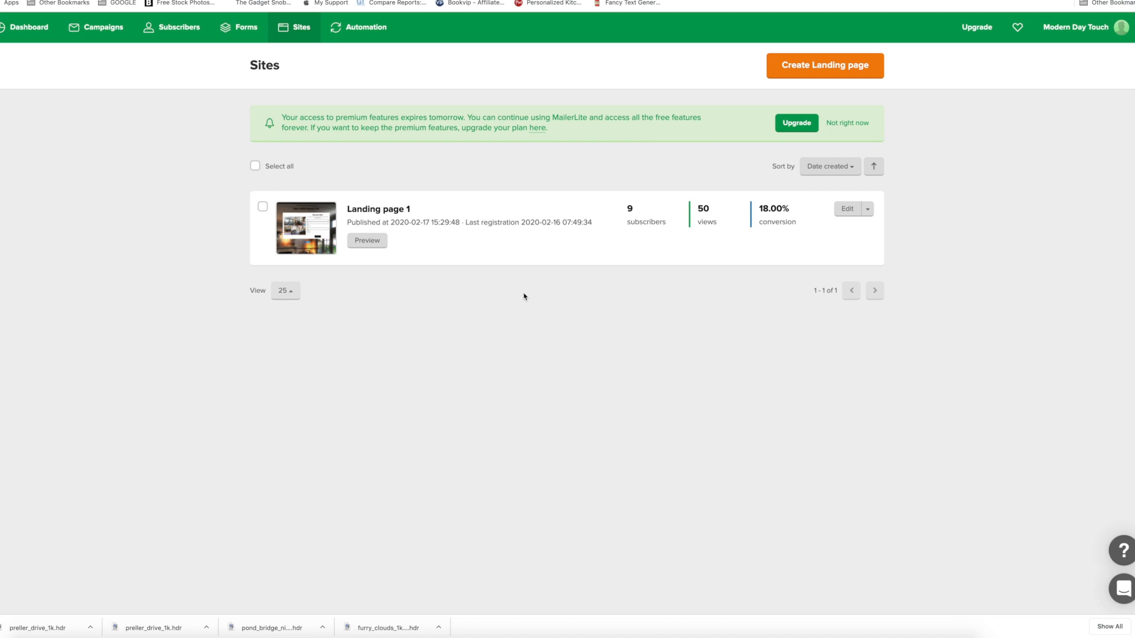